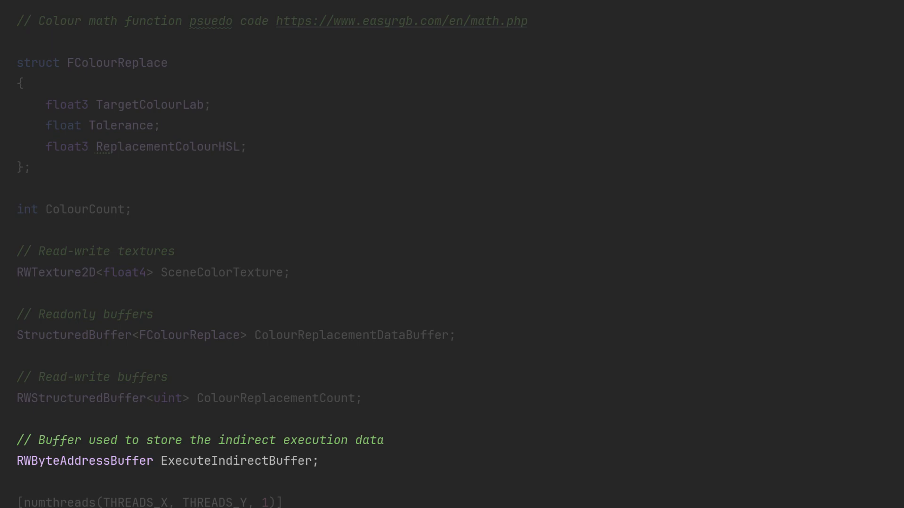
Scroll through the C++ header to read the ColourReplaceCompute namespace and FColourReplace struct
scroll("down", 3)
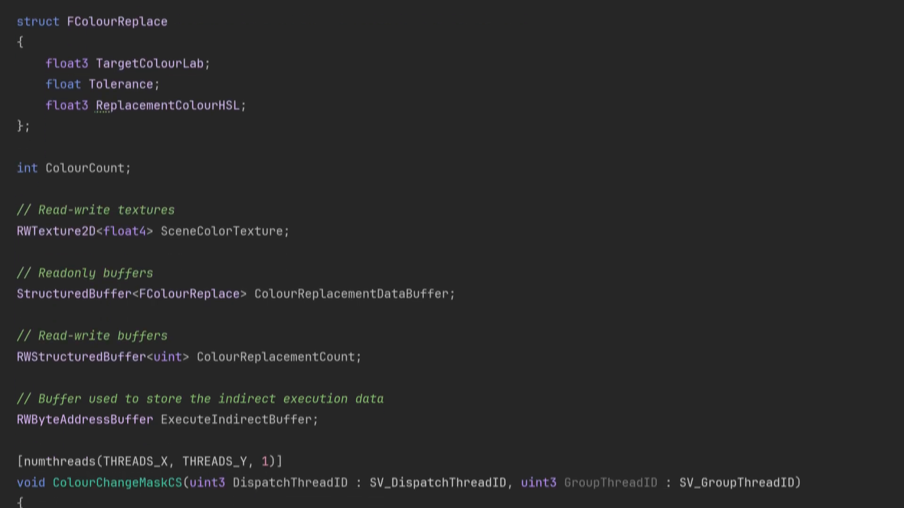
scroll("down", 3)
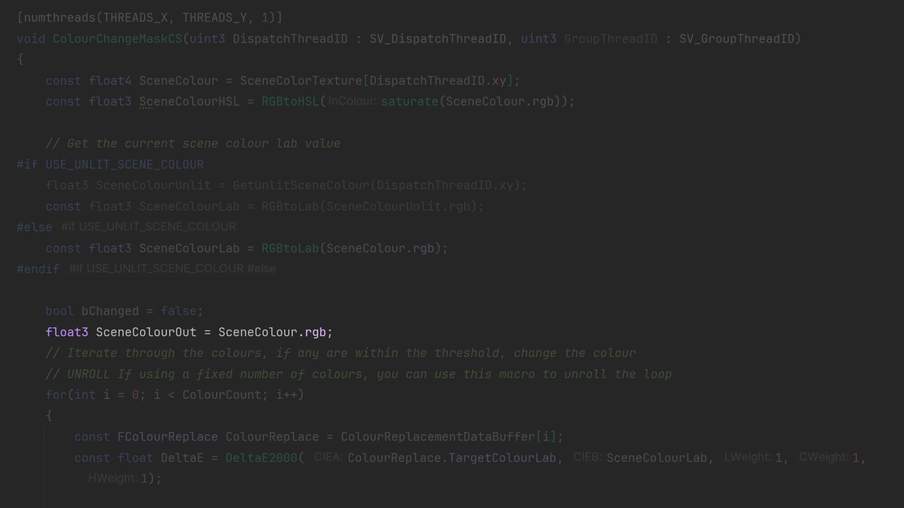
scroll("down", 3)
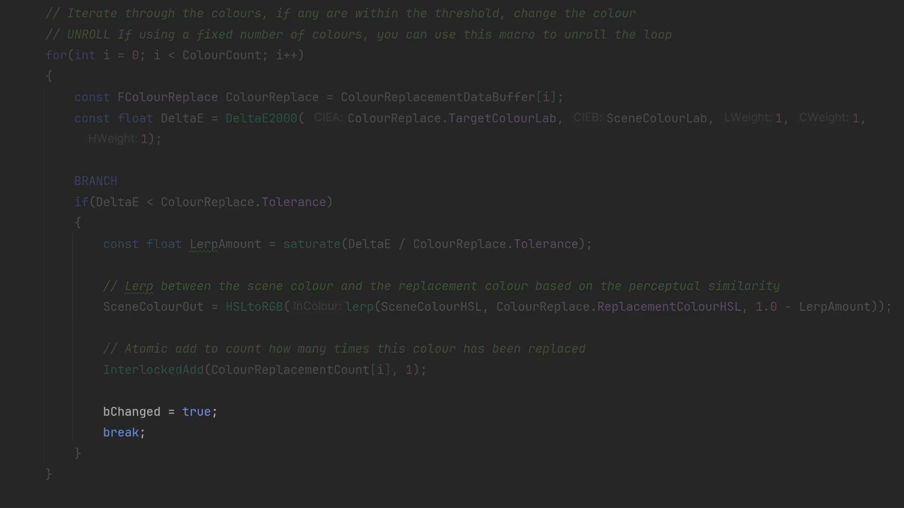
scroll("down", 3)
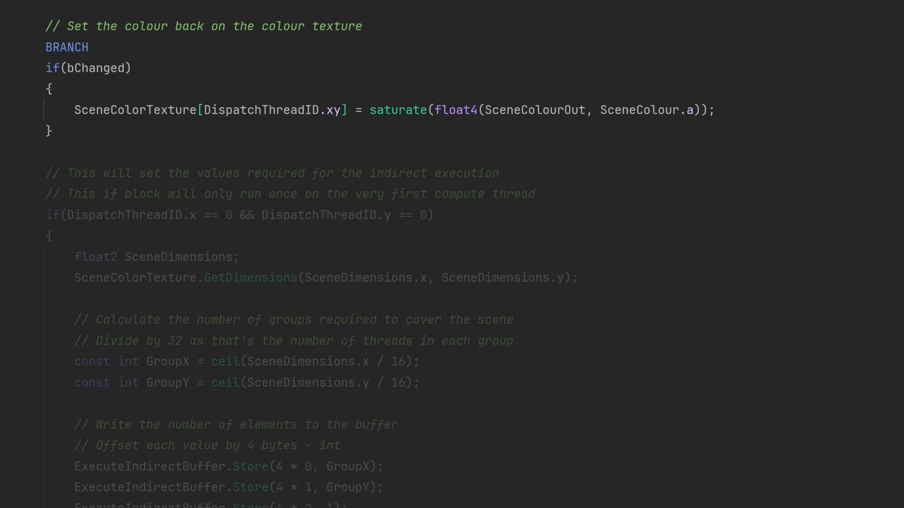
scroll("down", 3)
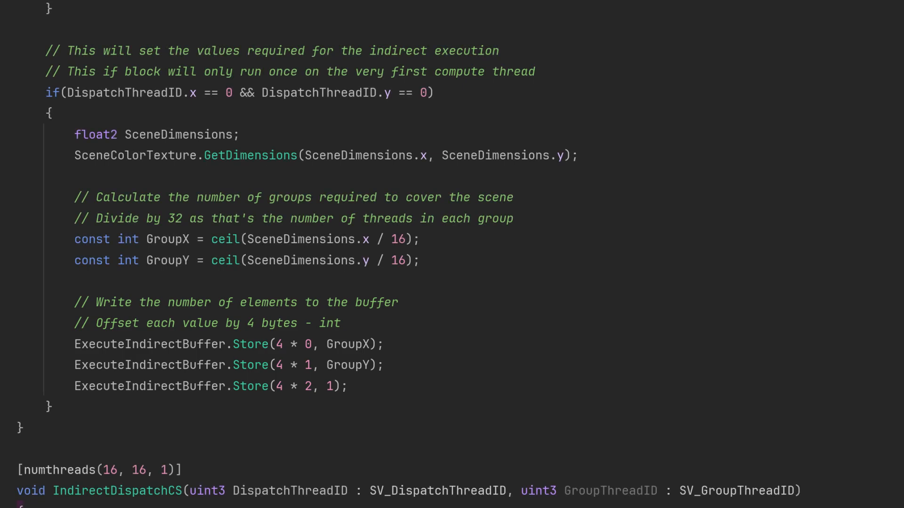
scroll("down", 3)
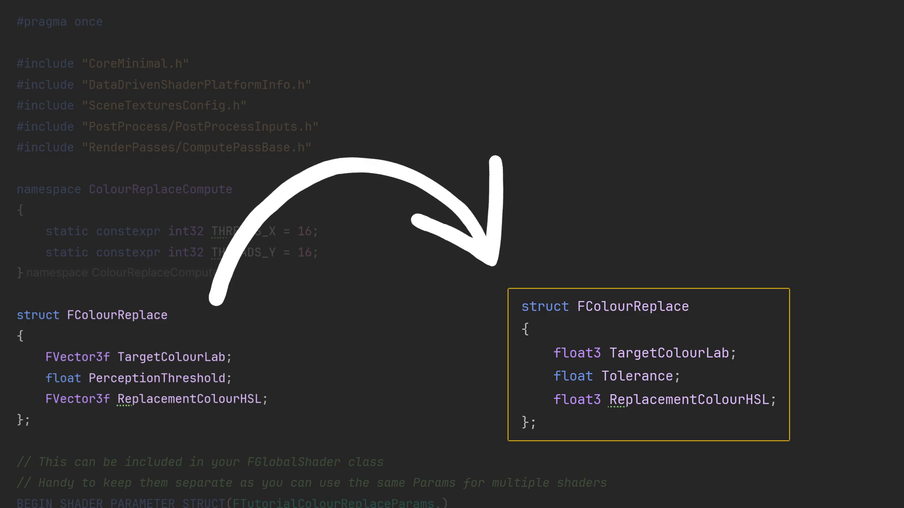
scroll("down", 3)
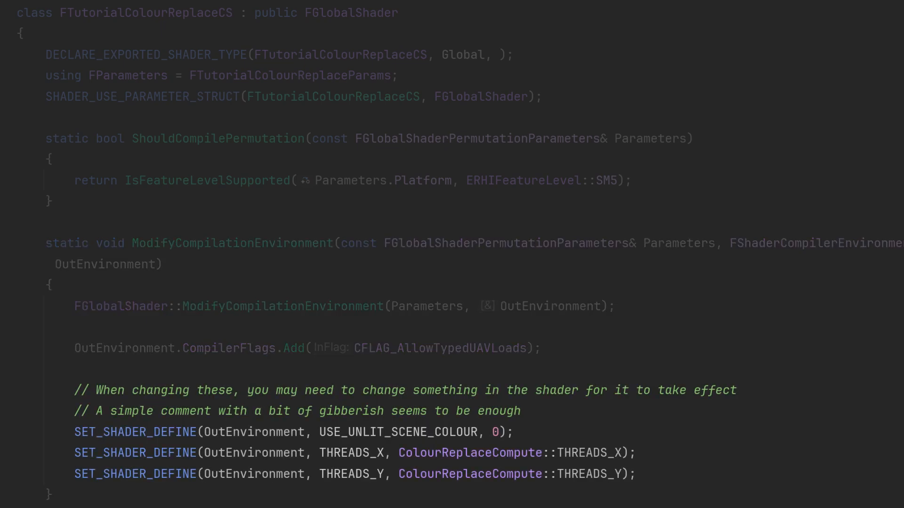
scroll("down", 3)
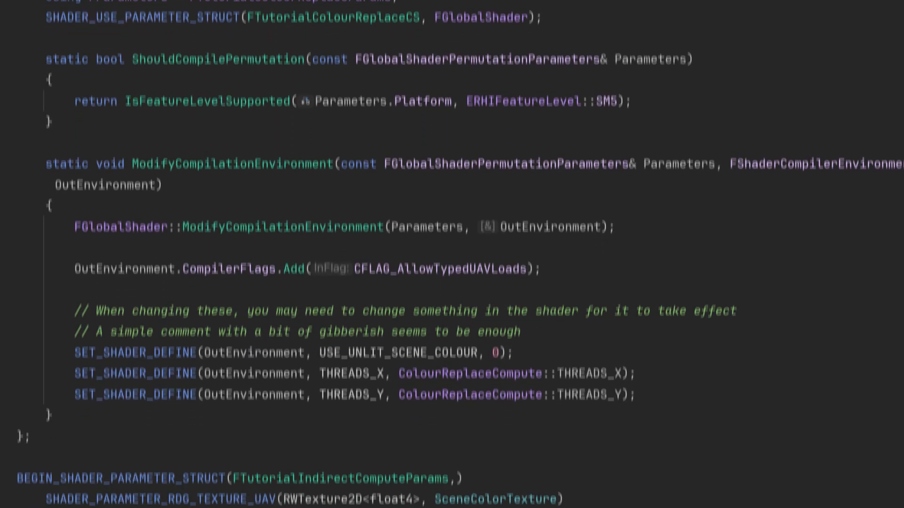
scroll("down", 3)
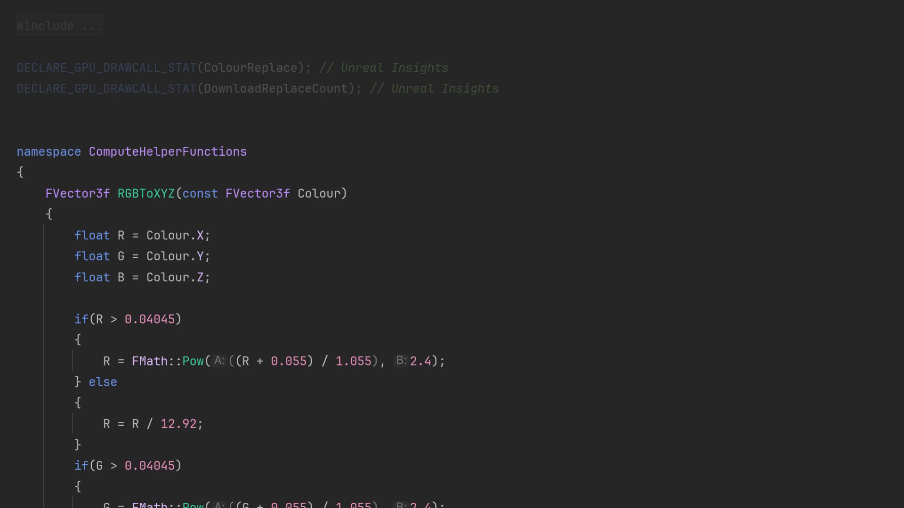
scroll("down", 3)
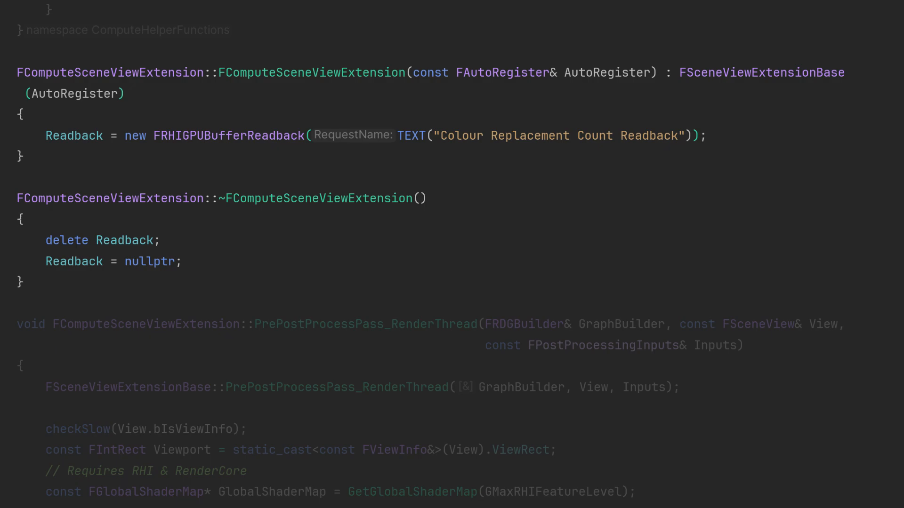
scroll("down", 3)
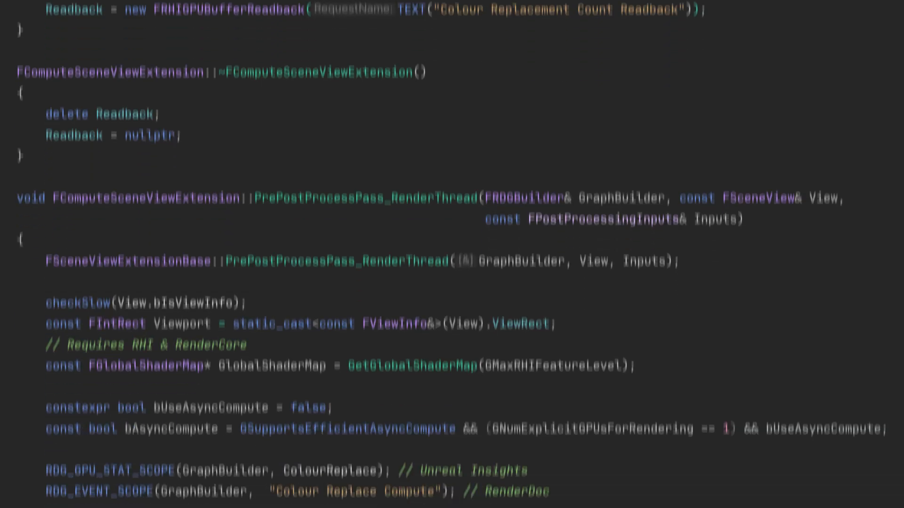
scroll("down", 3)
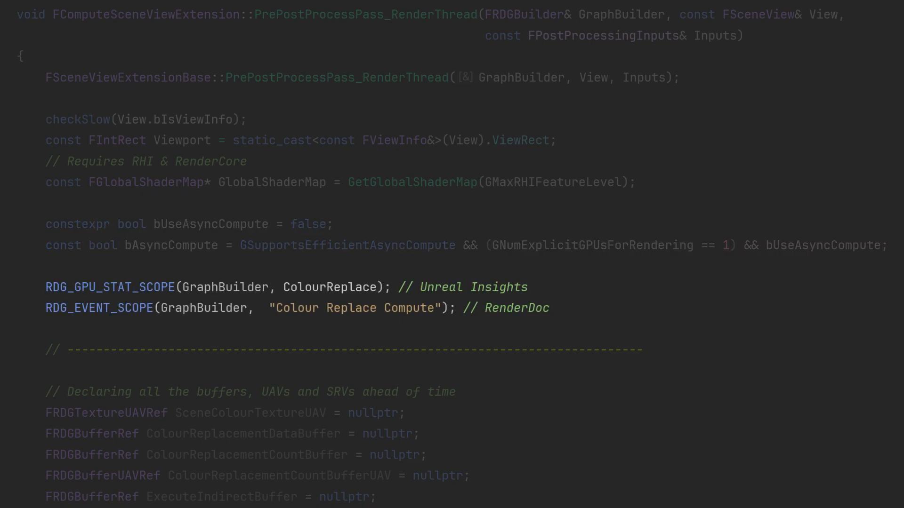
scroll("down", 3)
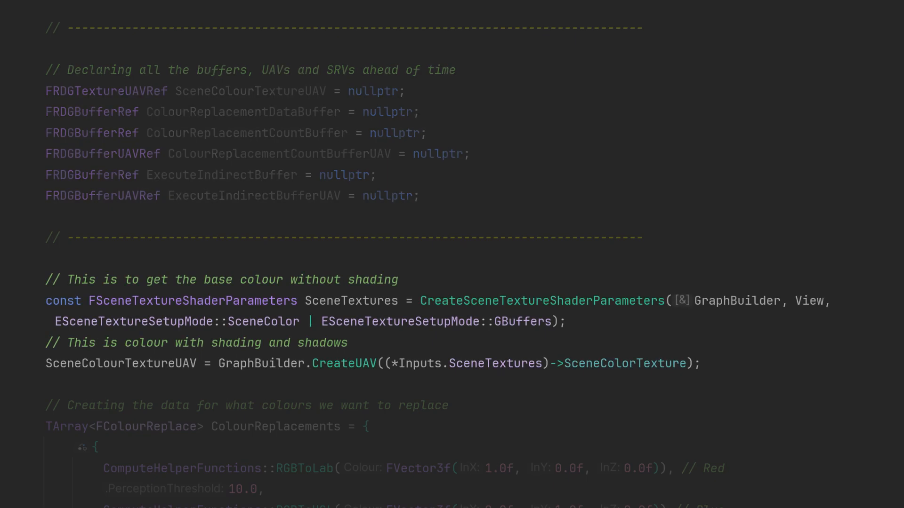
scroll("down", 3)
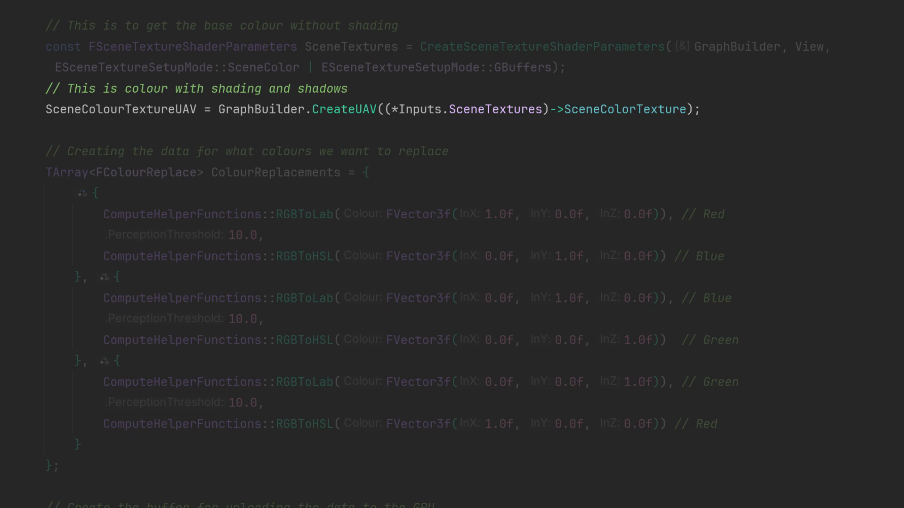
scroll("down", 3)
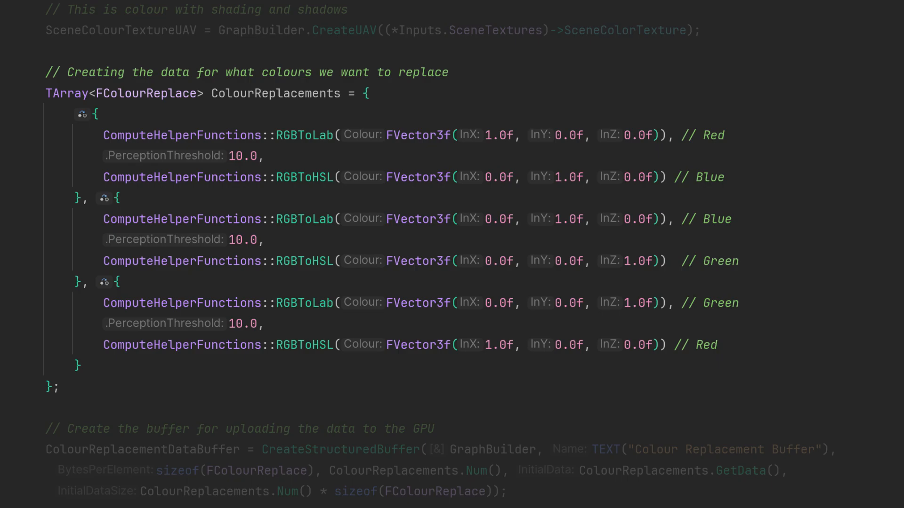
scroll("down", 3)
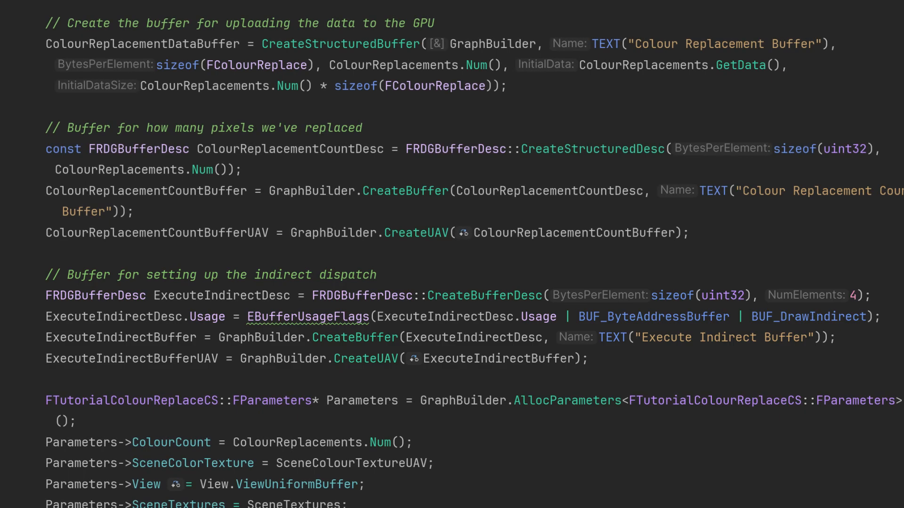
scroll("down", 3)
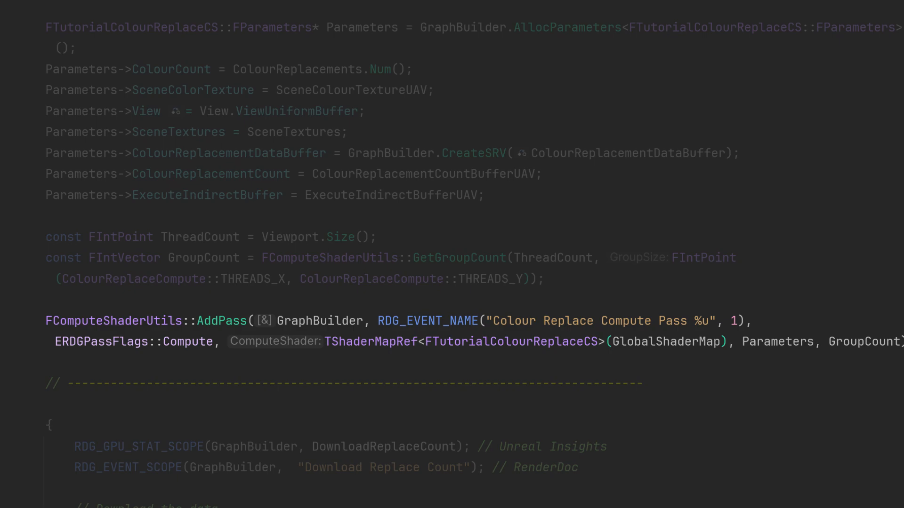
scroll("down", 3)
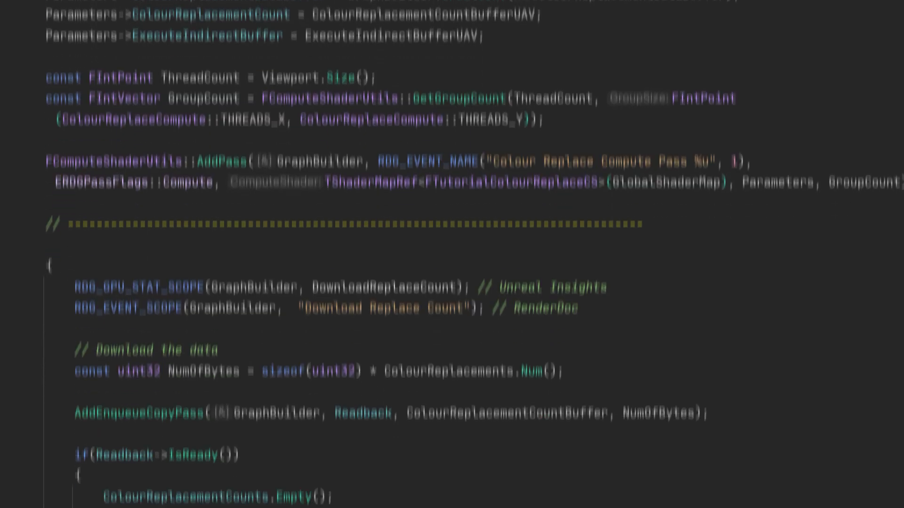
scroll("down", 3)
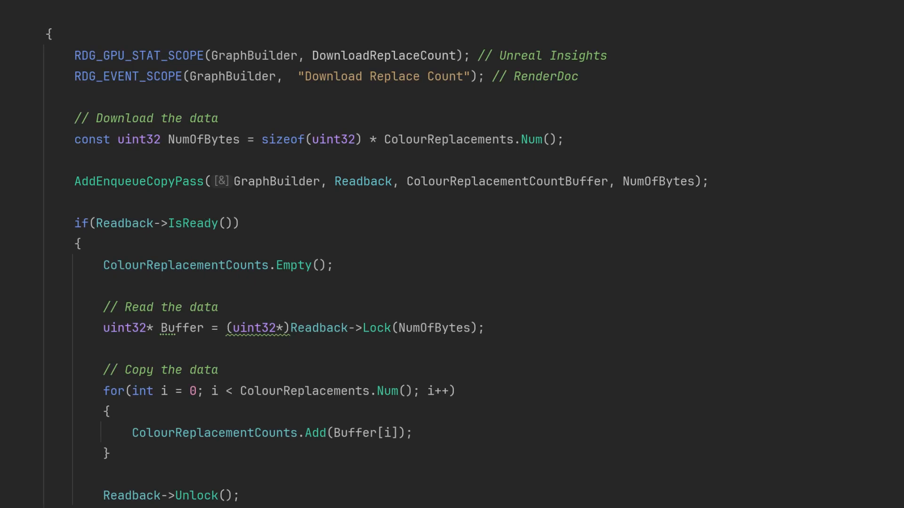
scroll("down", 3)
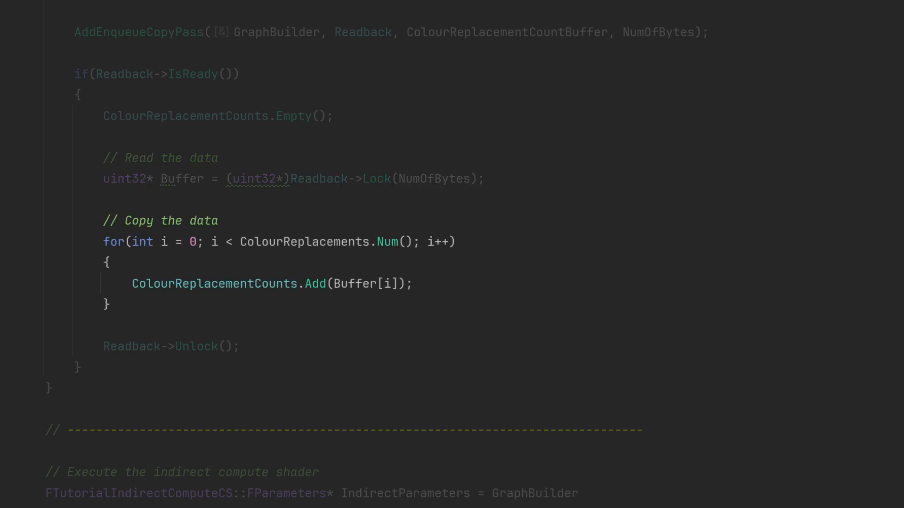
scroll("down", 3)
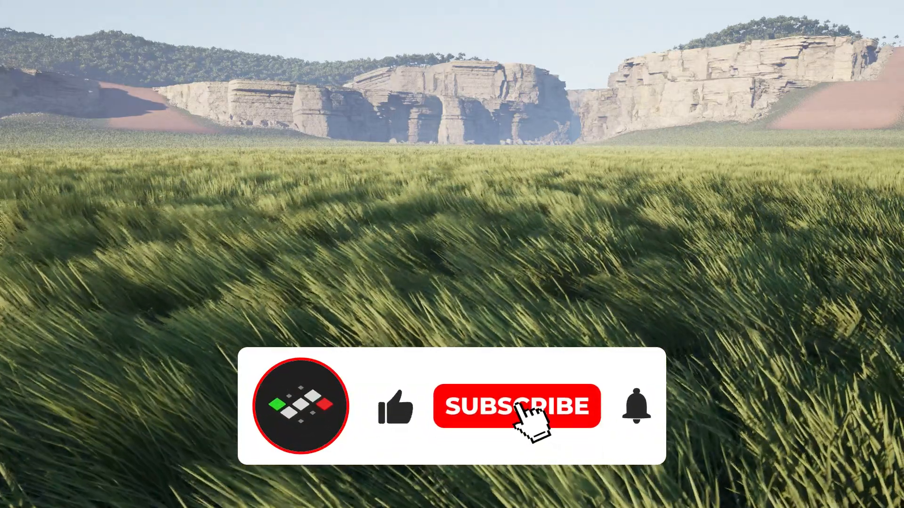
left_click(516, 406)
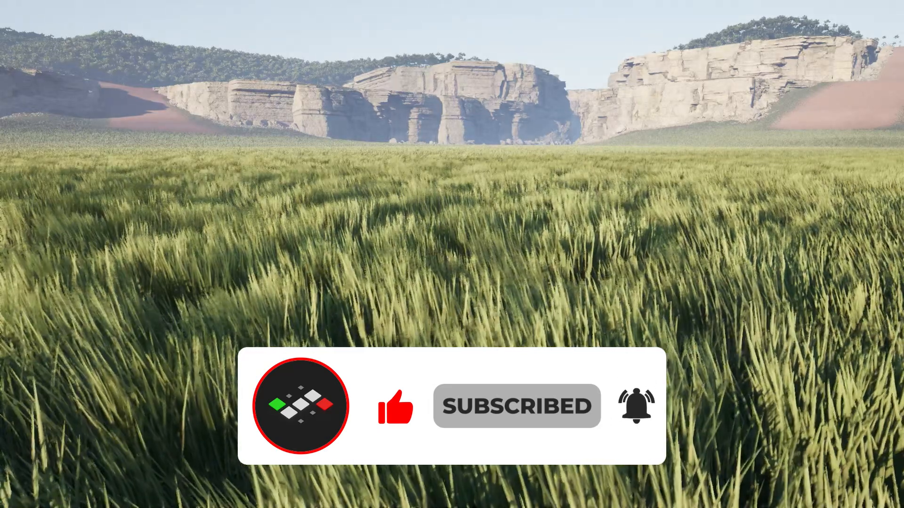